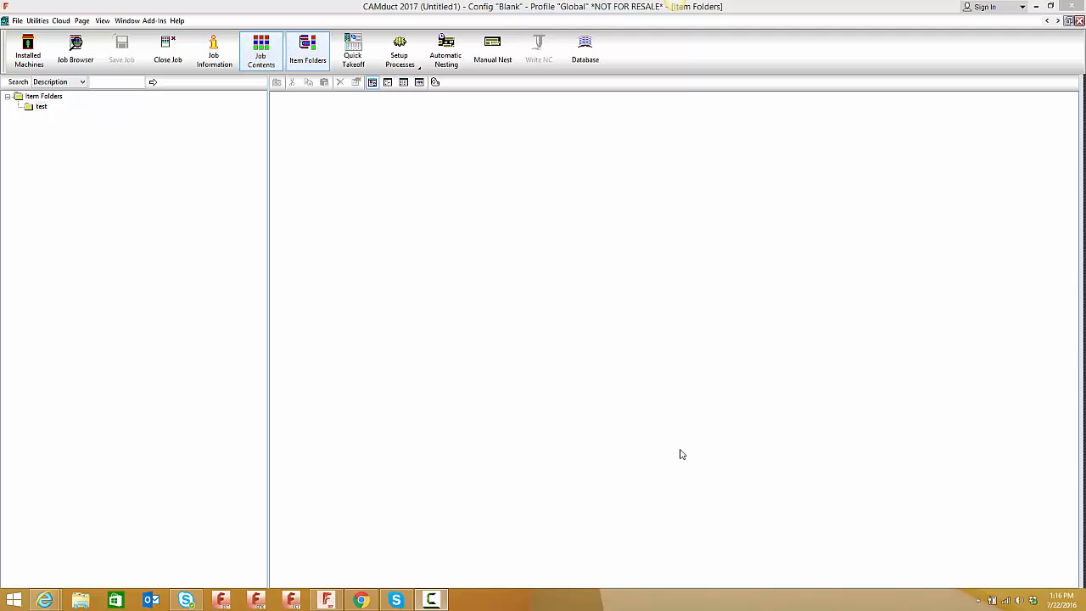
{"action": "mouse_move", "coordinate": [495, 270]}
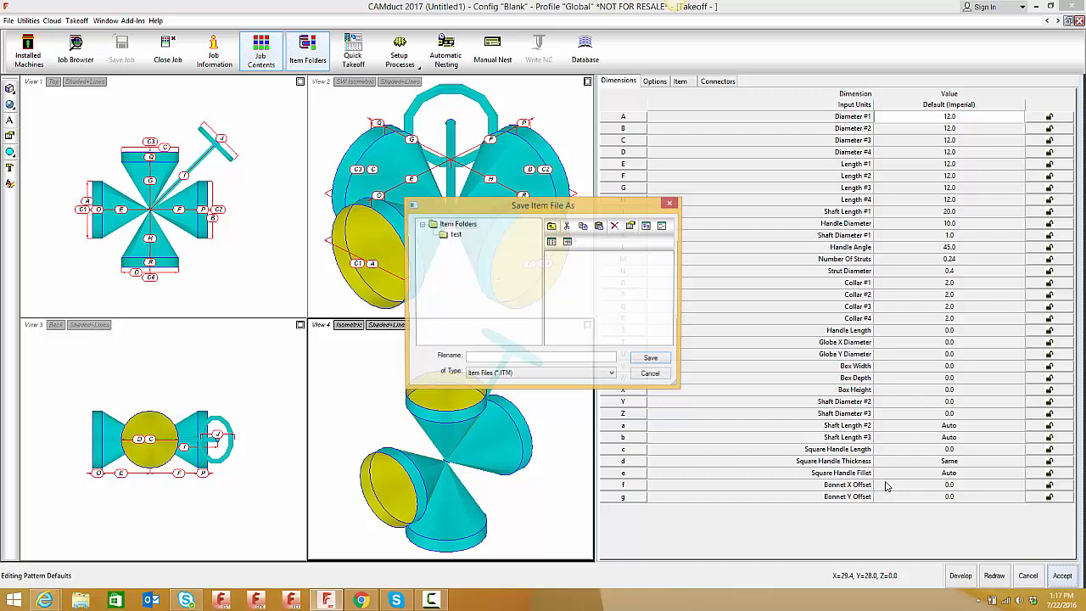
Save the Valve takeoff into the test folder, then build and accept a GRD grille item
{"action": "left_click", "coordinate": [650, 357]}
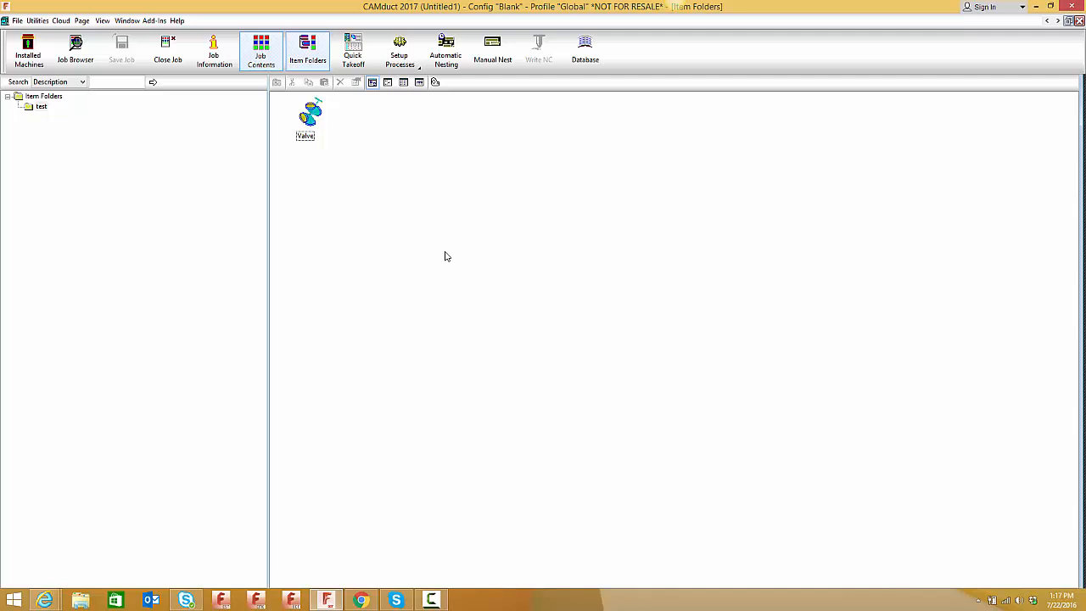
{"action": "double_click", "coordinate": [305, 115]}
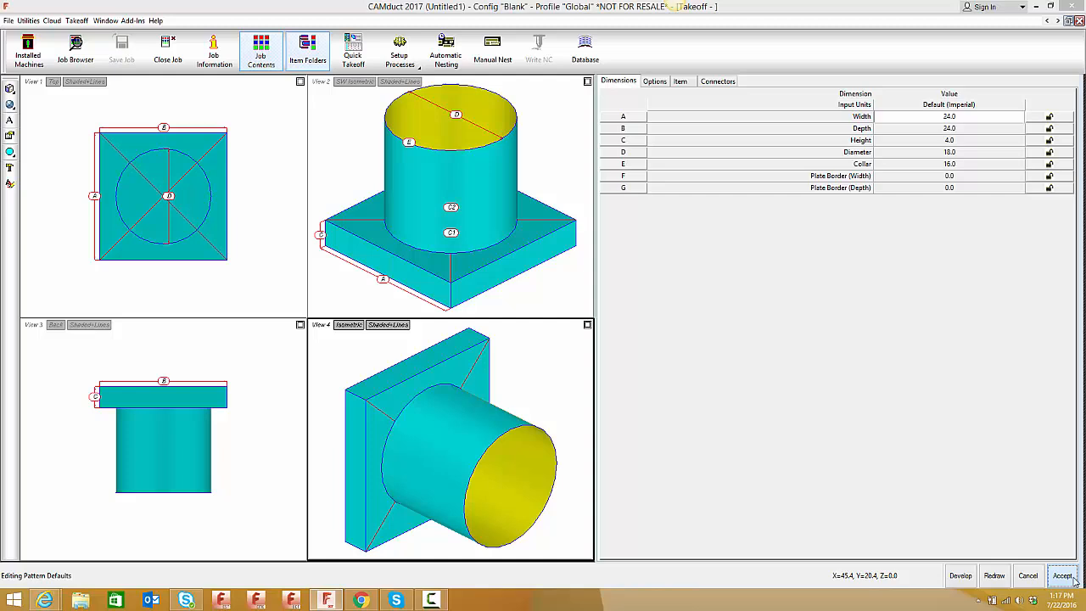
{"action": "left_click", "coordinate": [1062, 575]}
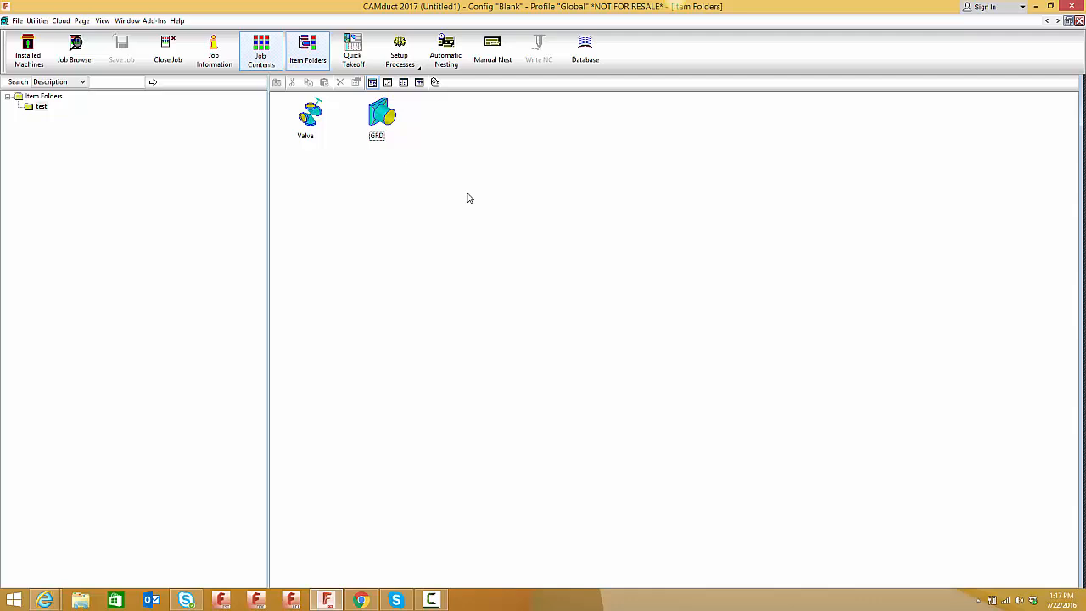
Open the Database window on the Takeoff item-entry carry-over options
{"action": "left_click", "coordinate": [584, 50]}
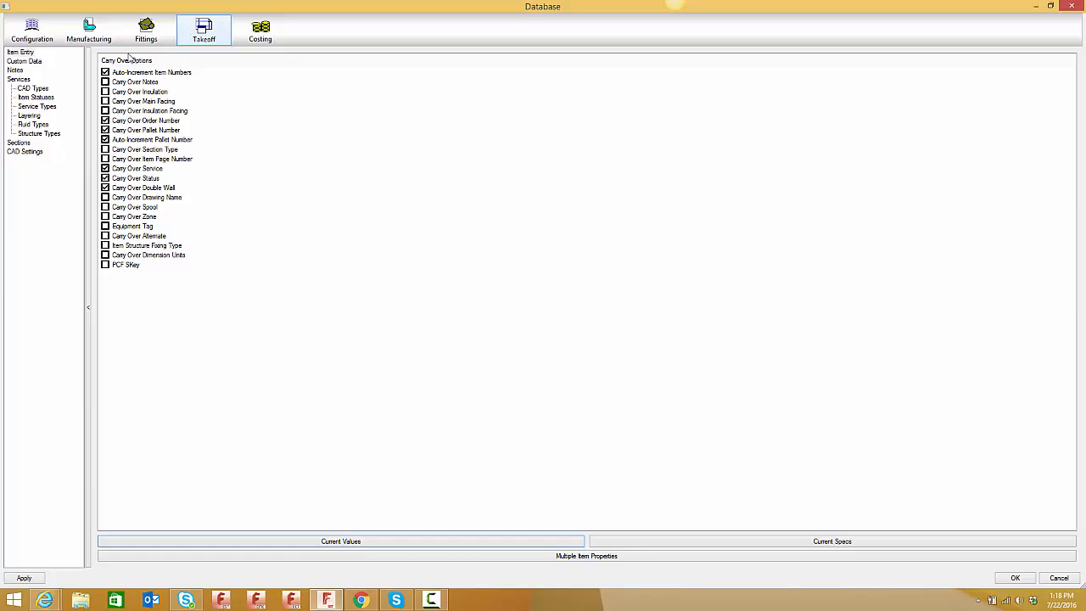
Add a custom item data field described as CFM under Takeoff Custom Data
{"action": "left_click", "coordinate": [23, 62]}
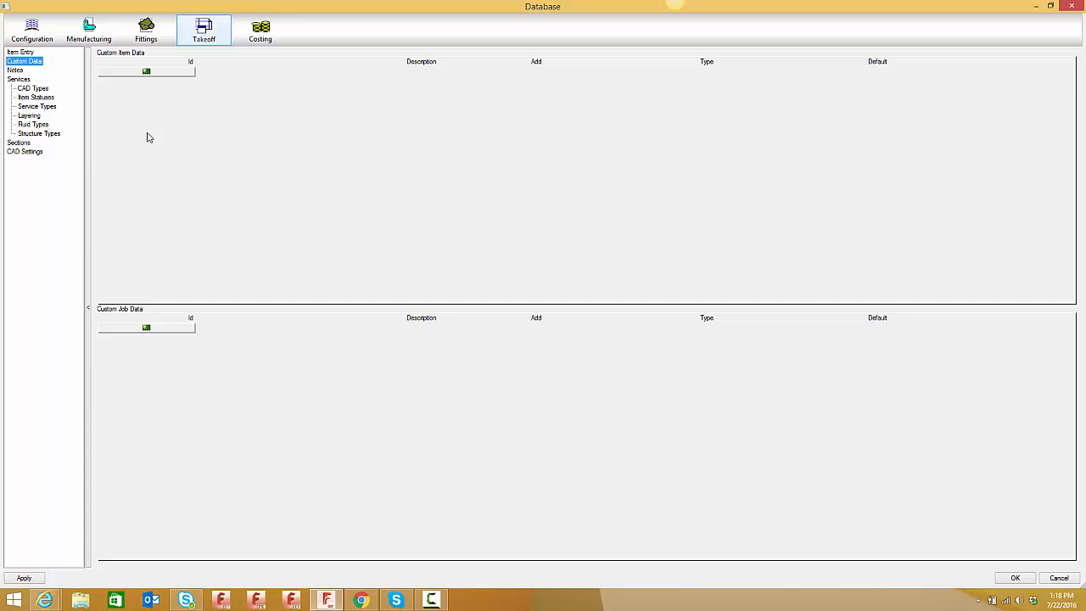
{"action": "left_click", "coordinate": [146, 71]}
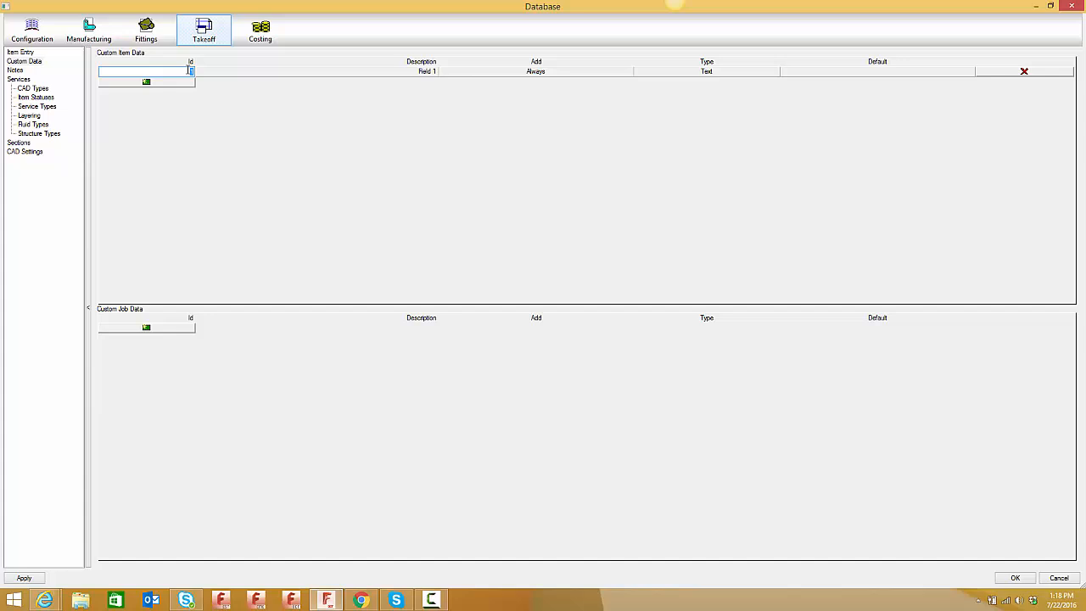
{"action": "mouse_move", "coordinate": [185, 72]}
{"action": "type", "text": "CFM"}
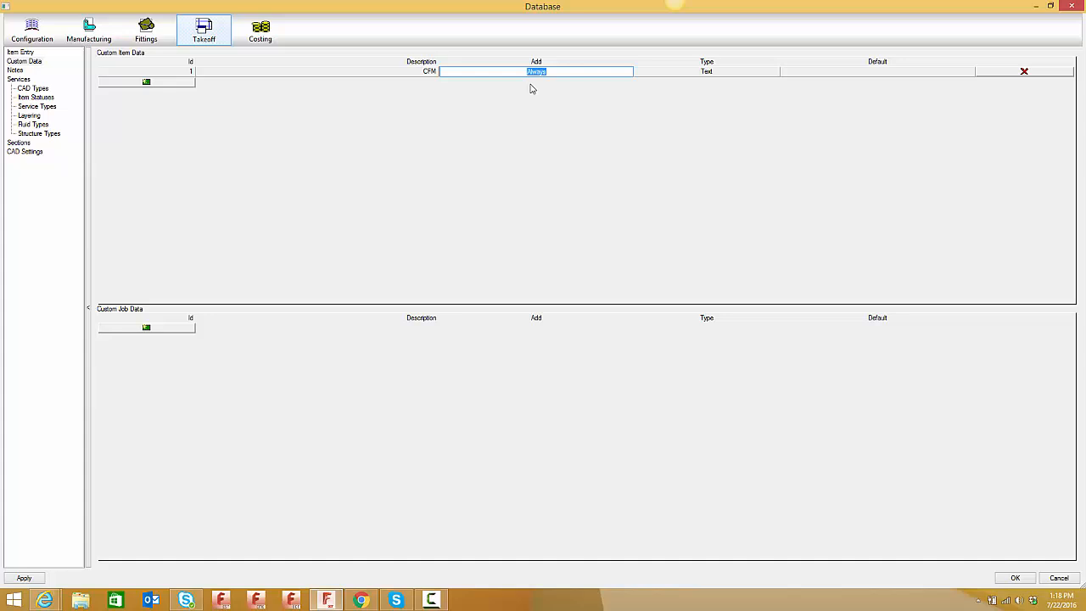
{"action": "left_click", "coordinate": [704, 71]}
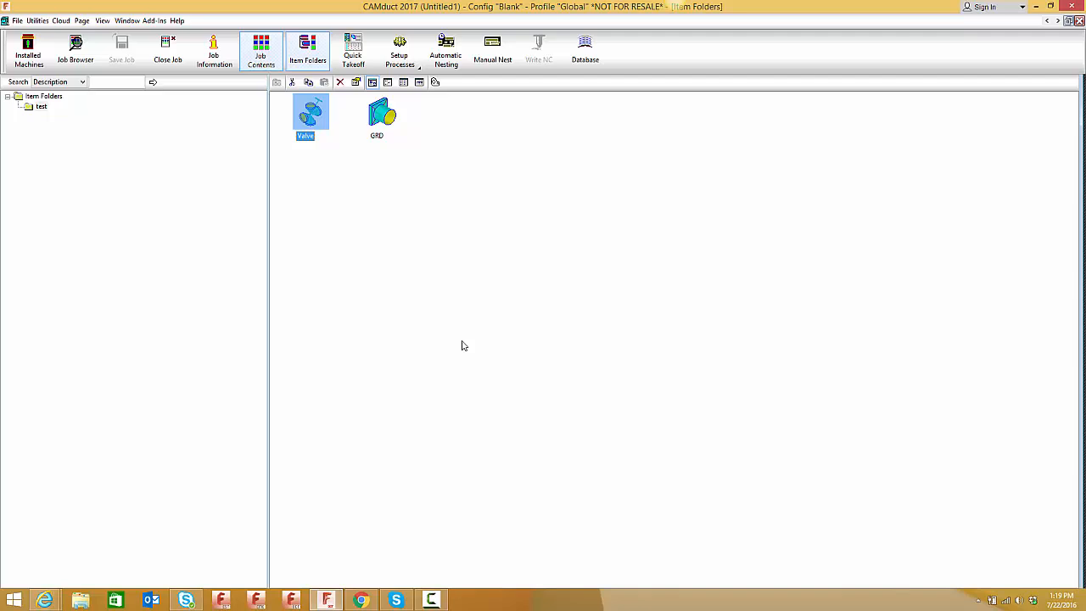
Open the Valve item for takeoff and bring up its item information
{"action": "double_click", "coordinate": [310, 114]}
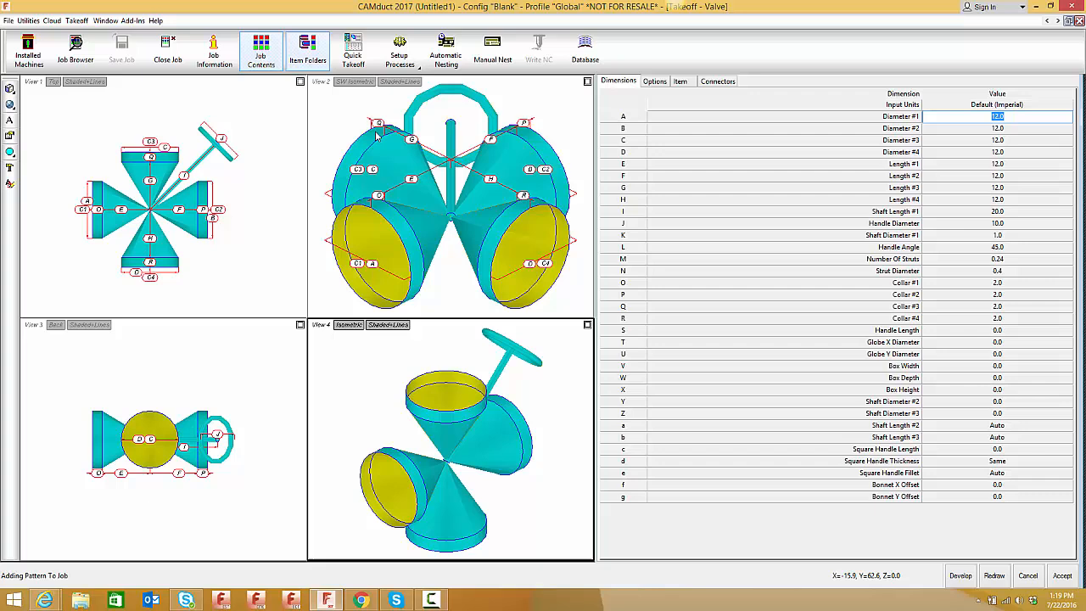
{"action": "left_click", "coordinate": [680, 81]}
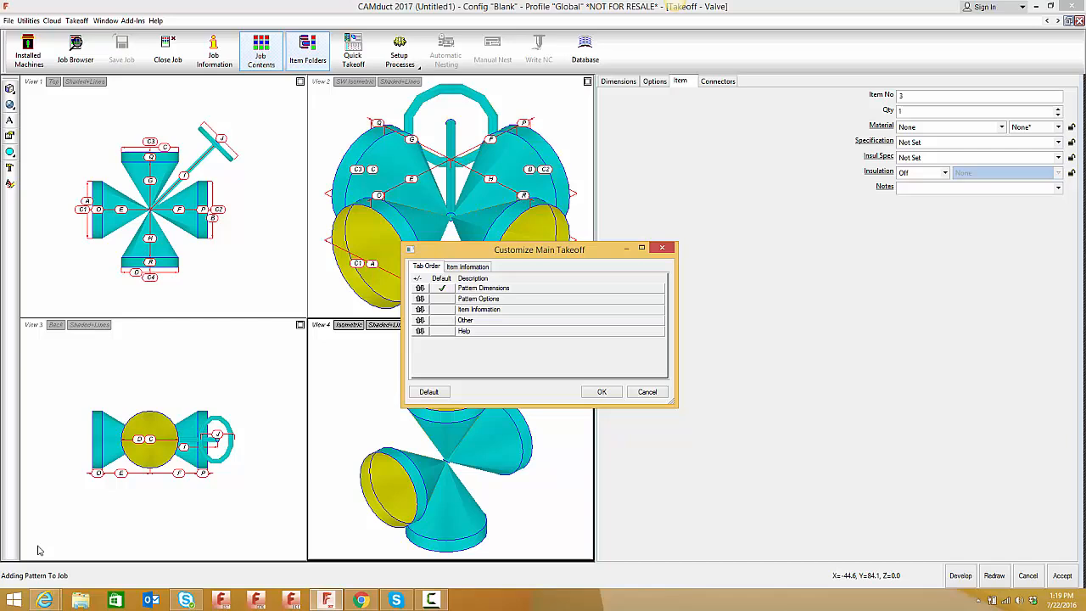
Add the Item Custom Data Field, listing all available data, to the item information layout
{"action": "left_click", "coordinate": [467, 266]}
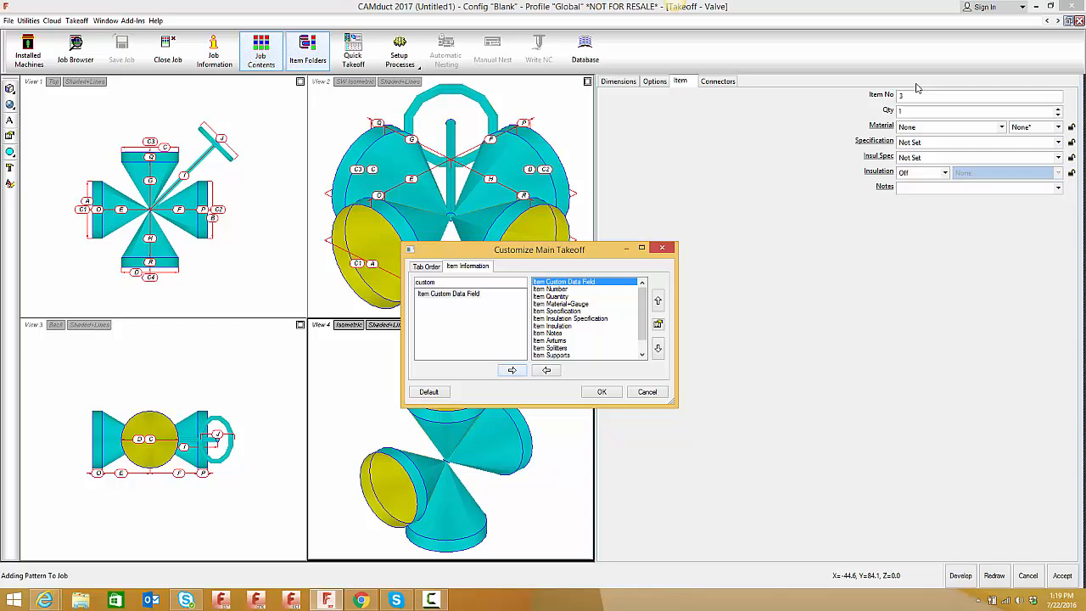
{"action": "mouse_move", "coordinate": [659, 324]}
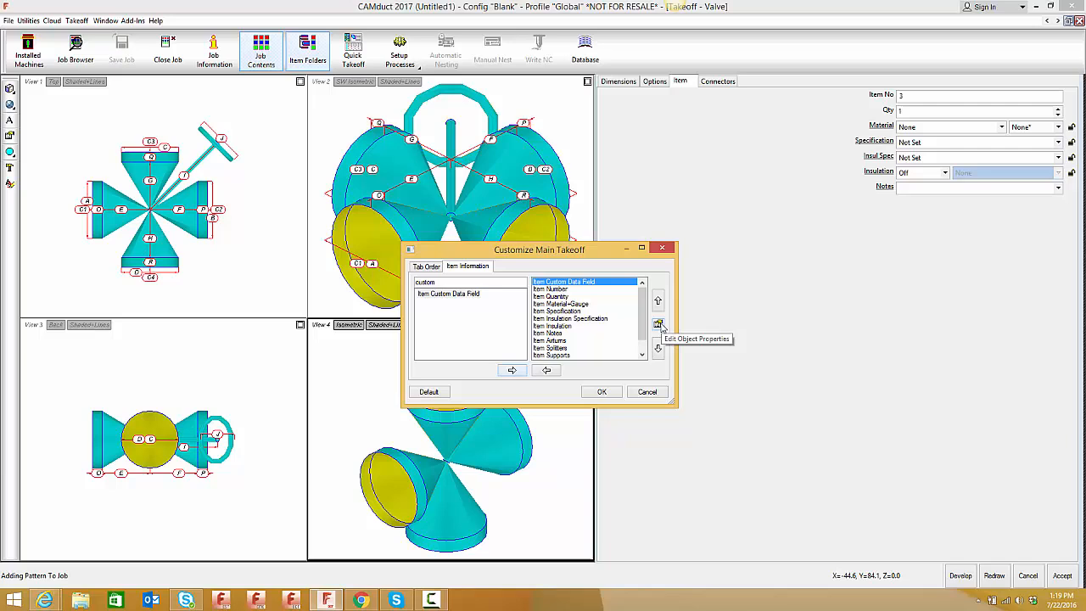
{"action": "left_click", "coordinate": [658, 324]}
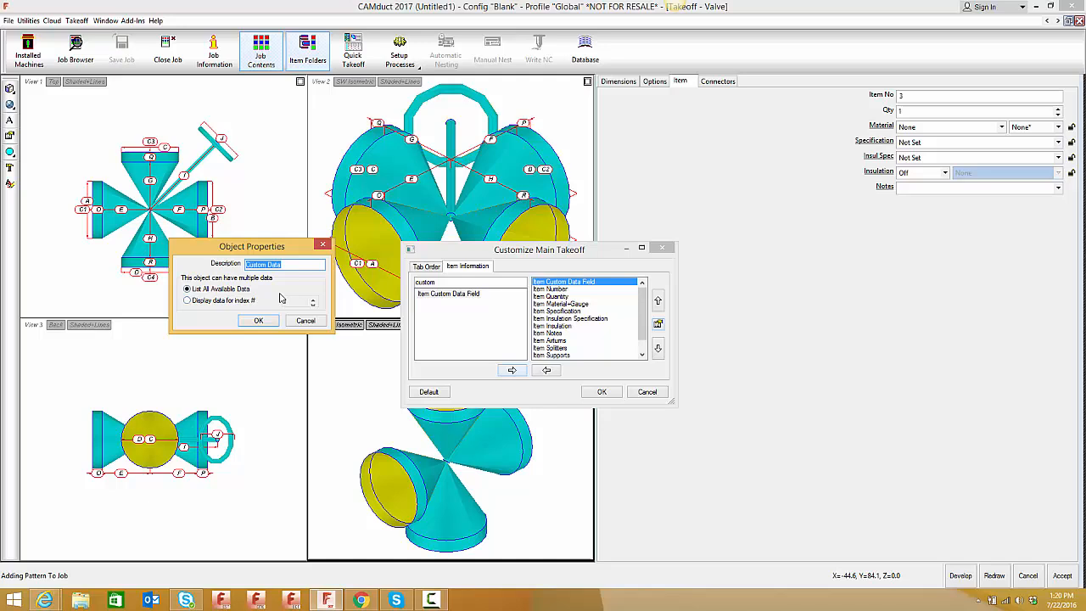
{"action": "left_click", "coordinate": [187, 300]}
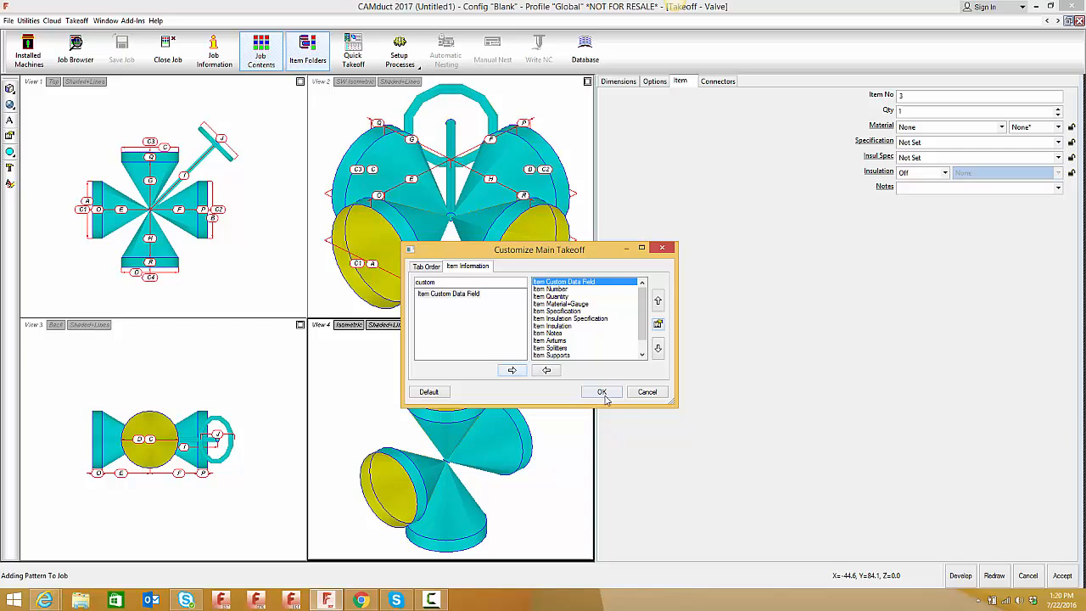
{"action": "left_click", "coordinate": [602, 391]}
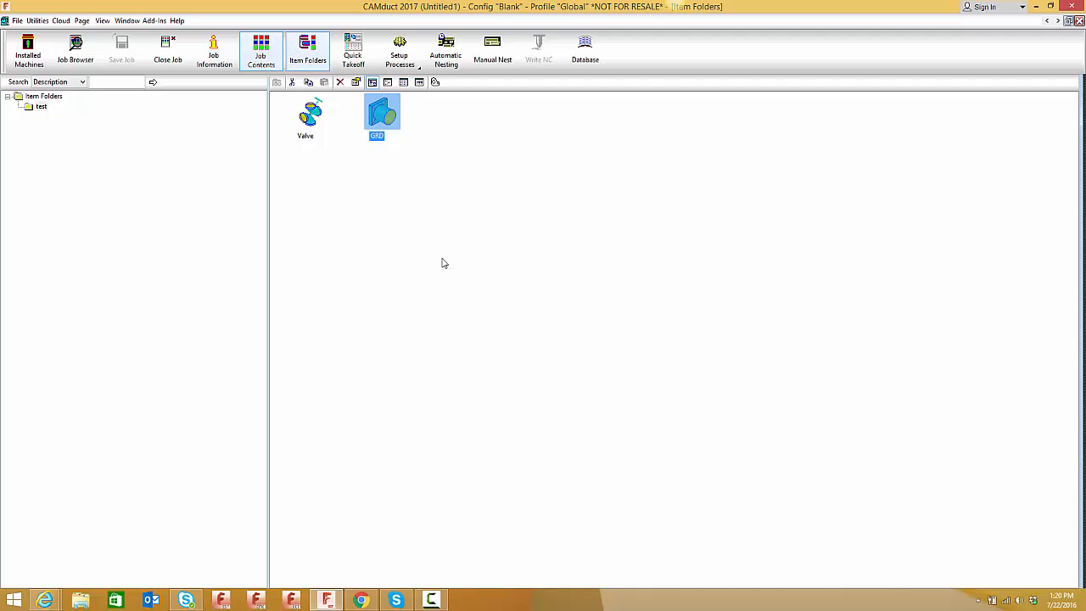
Right-click the GRD item in the test folder to open its options
{"action": "right_click", "coordinate": [382, 114]}
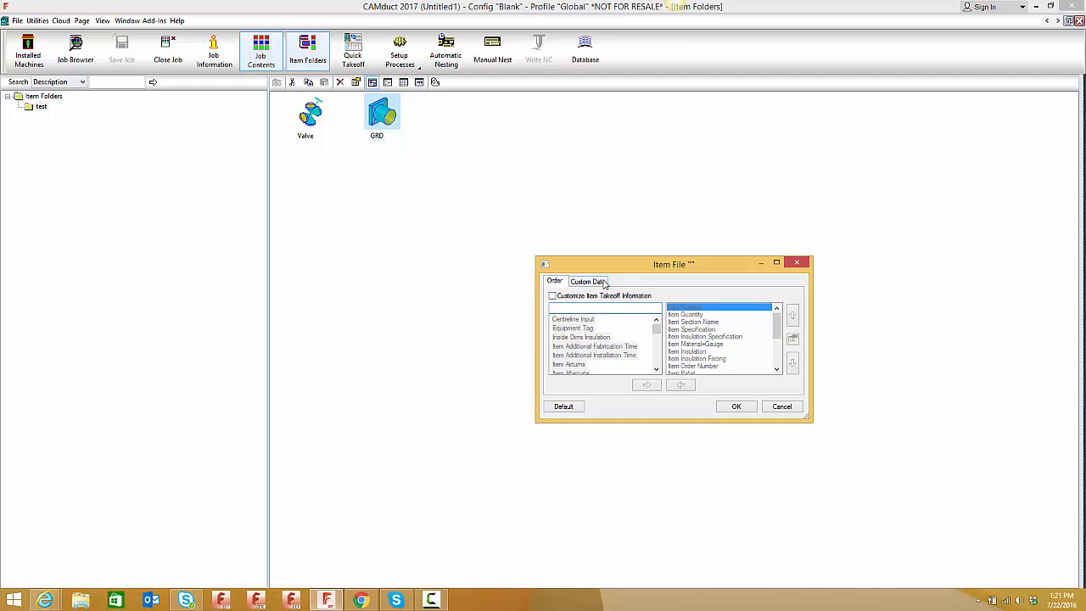
{"action": "left_click", "coordinate": [554, 281]}
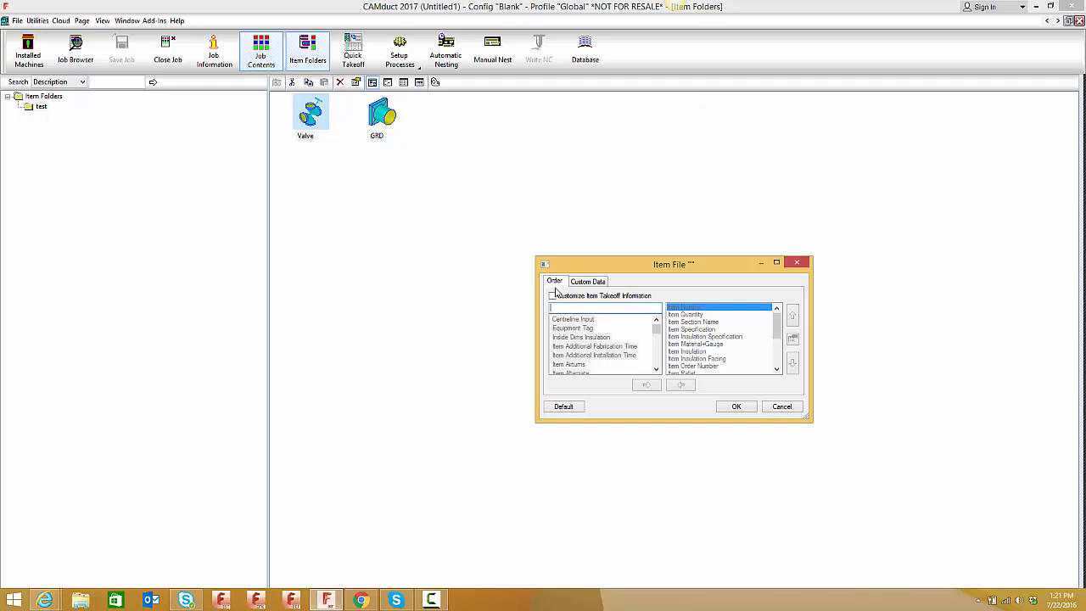
{"action": "left_click", "coordinate": [735, 406]}
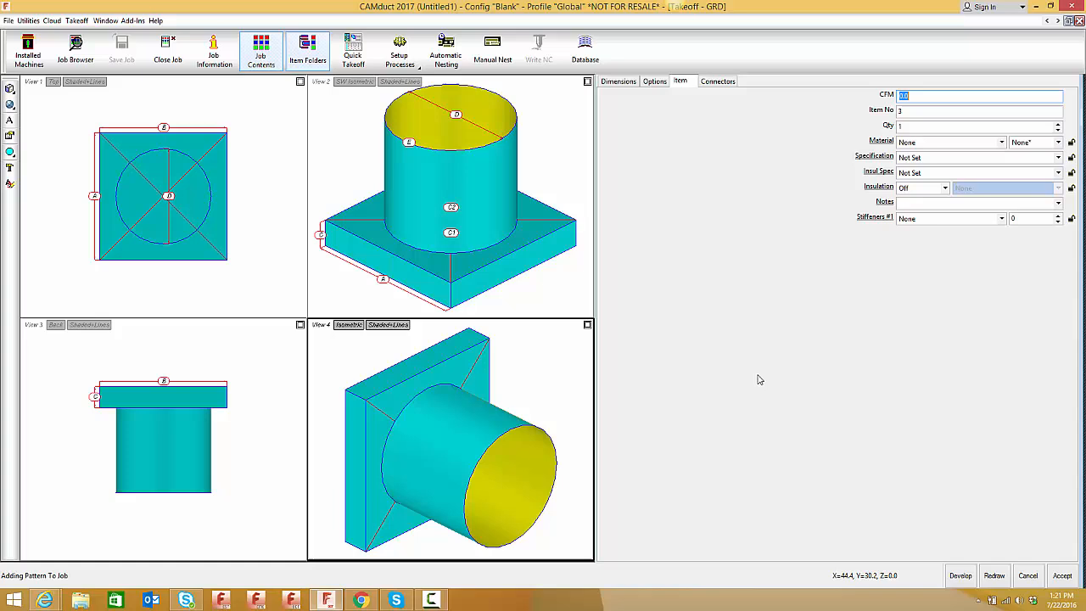
{"action": "left_click", "coordinate": [307, 48]}
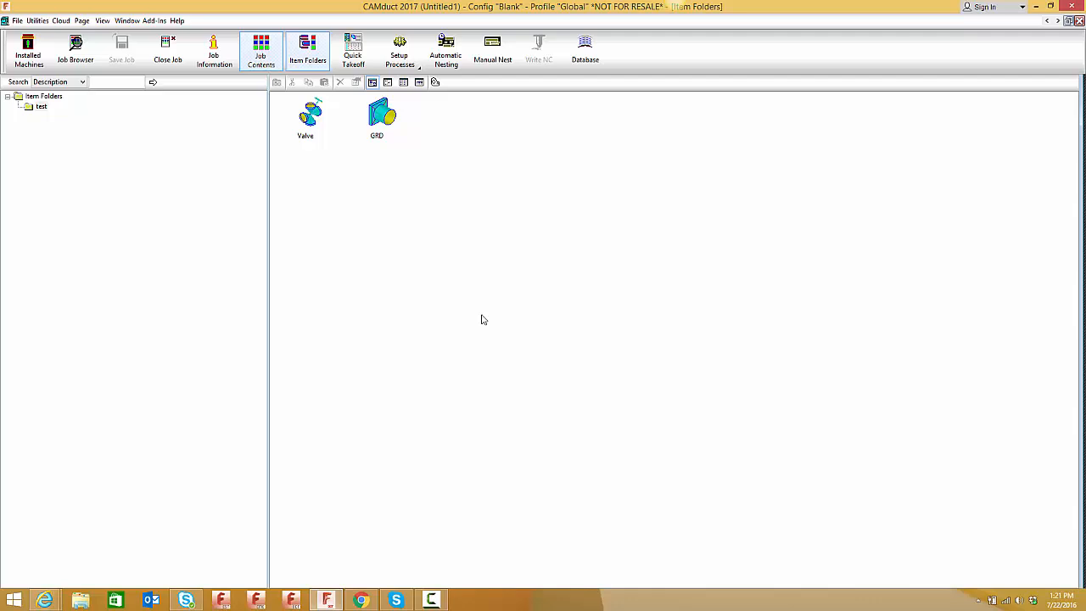
Enable Customize Item Takeoff Information on the GRD item's Order tab
{"action": "double_click", "coordinate": [377, 115]}
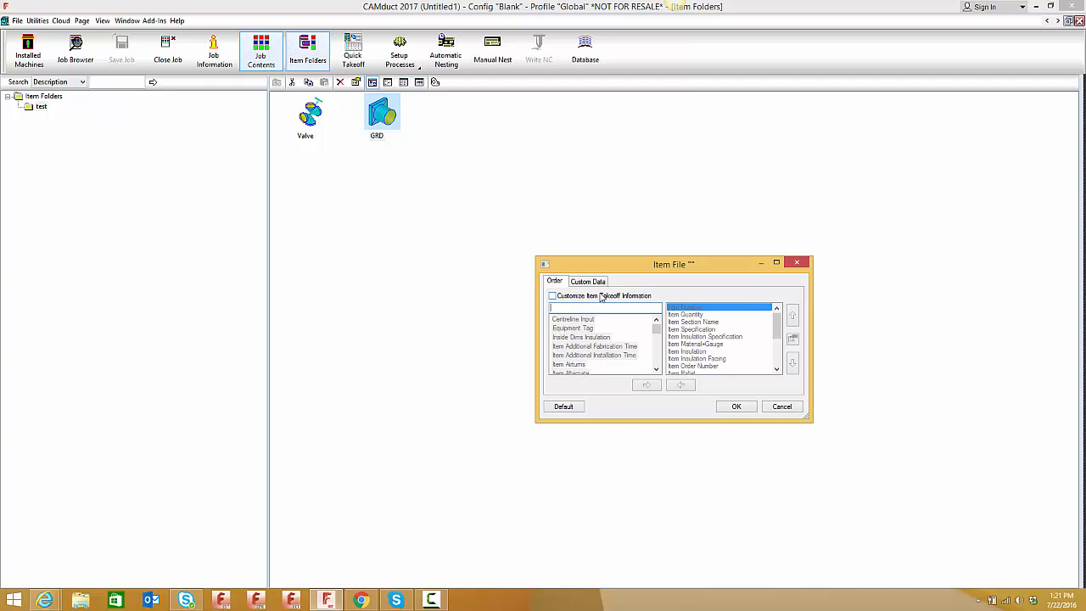
{"action": "left_click", "coordinate": [552, 295]}
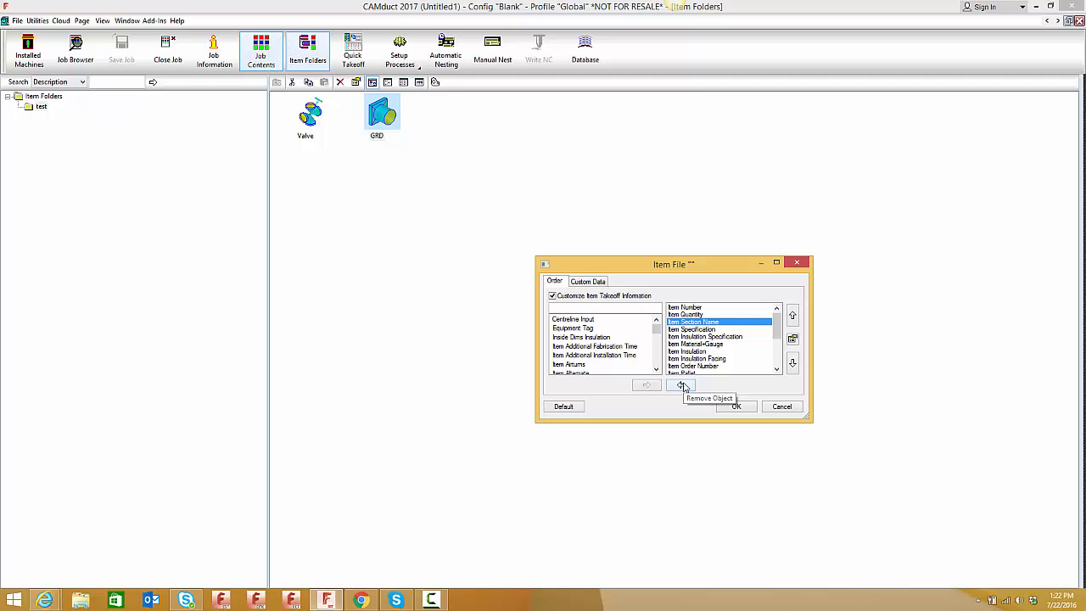
Trim GRD's takeoff to Item Number, Item Quantity and CFM, then reopen Takeoff Information
{"action": "left_click", "coordinate": [681, 385]}
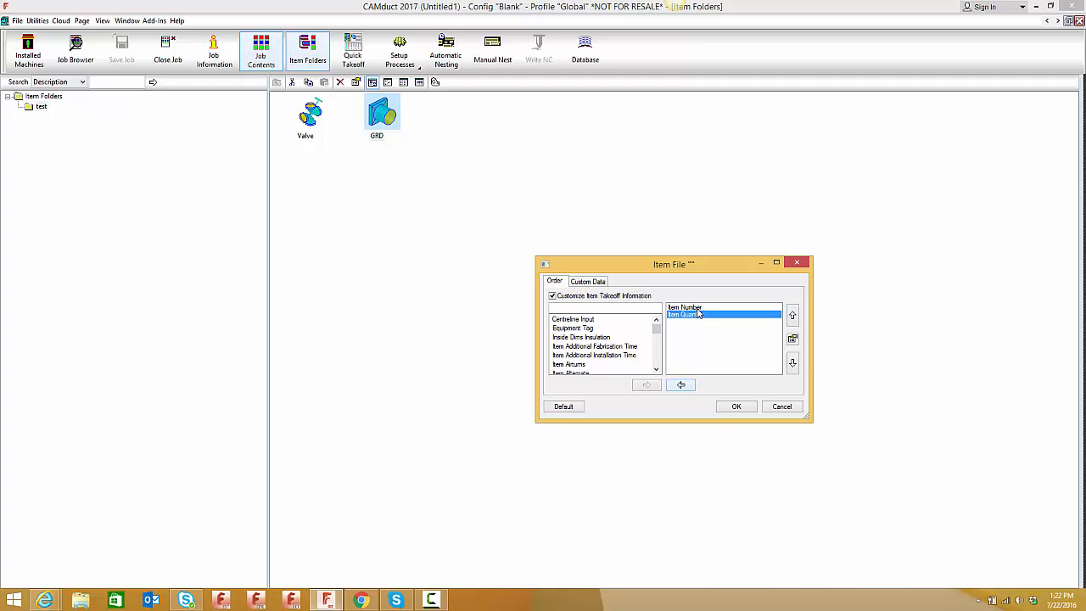
{"action": "left_click", "coordinate": [587, 281]}
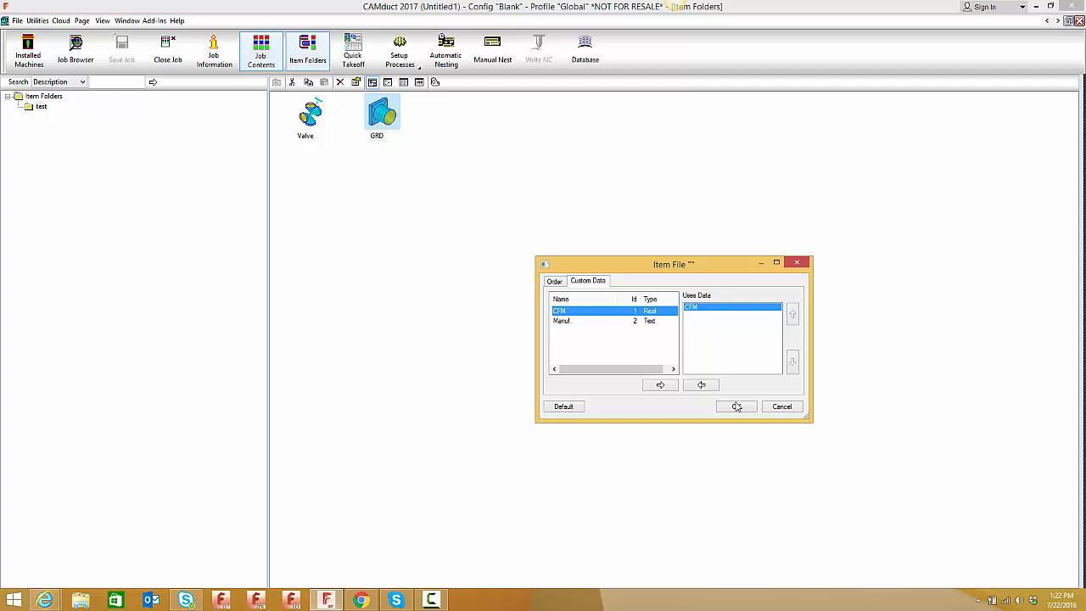
{"action": "left_click", "coordinate": [737, 405]}
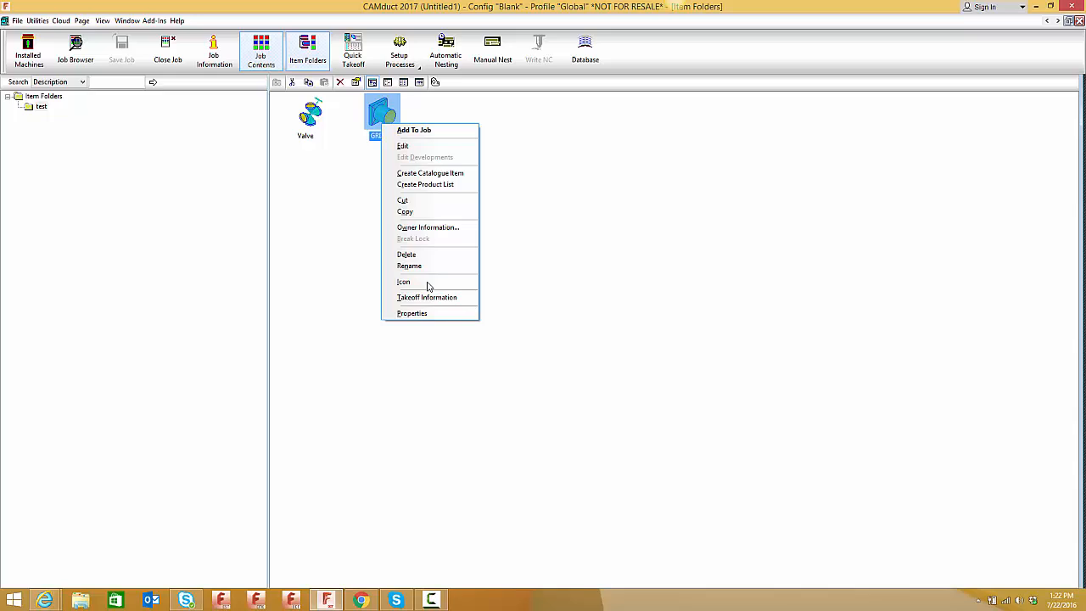
{"action": "left_click", "coordinate": [427, 297]}
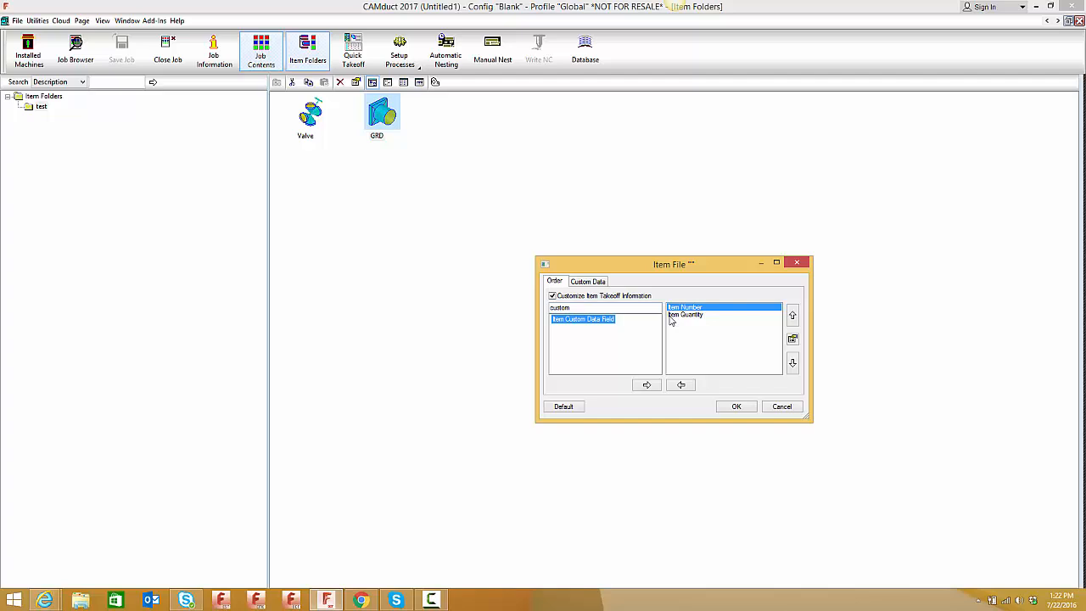